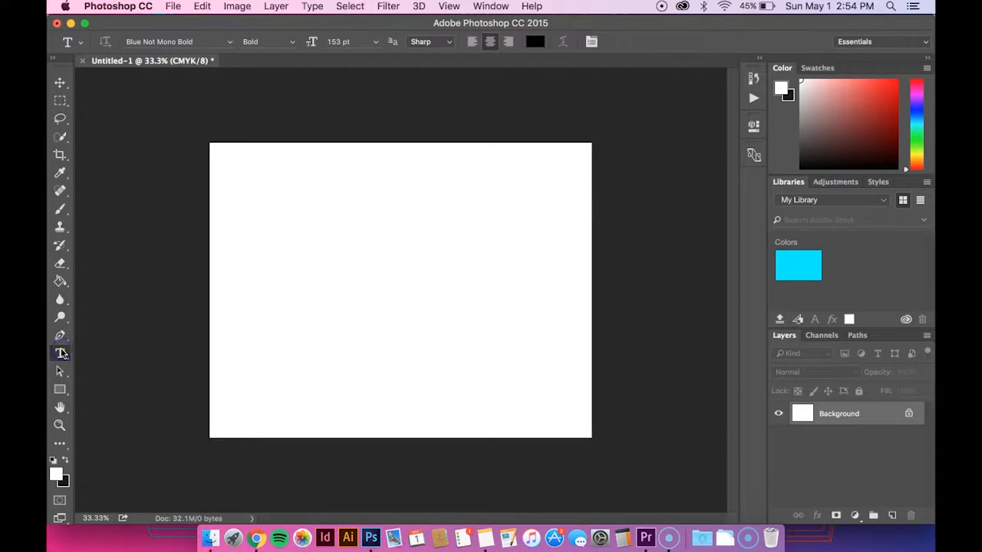
mouse_move(60, 353)
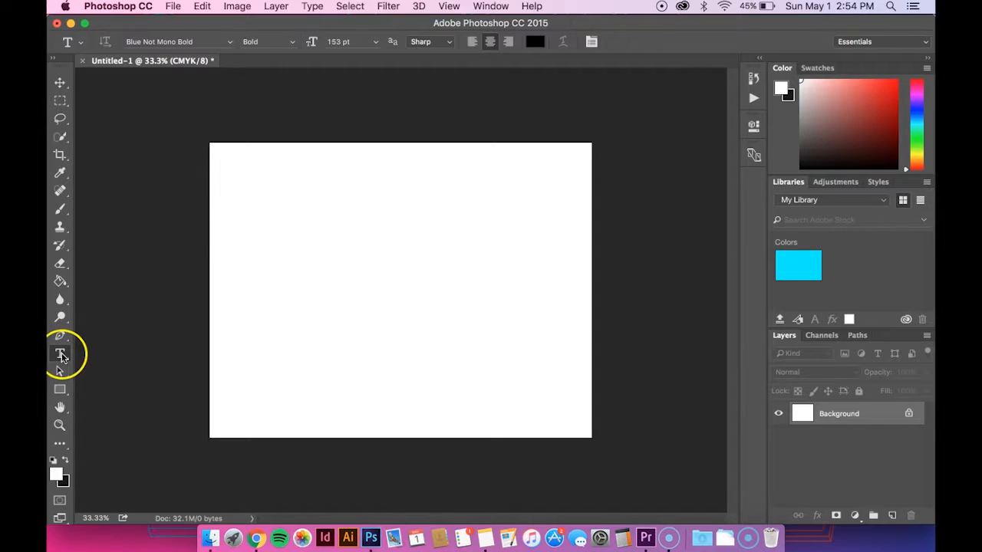
Draw a paragraph text box, enter 'I WANT TO BELIEVE' in 144 pt bold type, and commit the layer.
drag(234, 187, 571, 399)
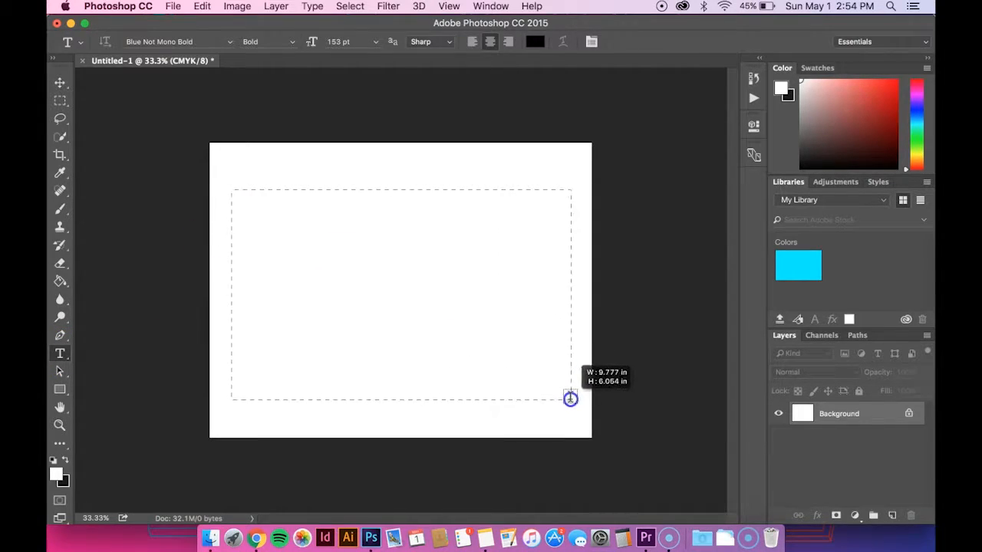
drag(234, 190, 570, 399)
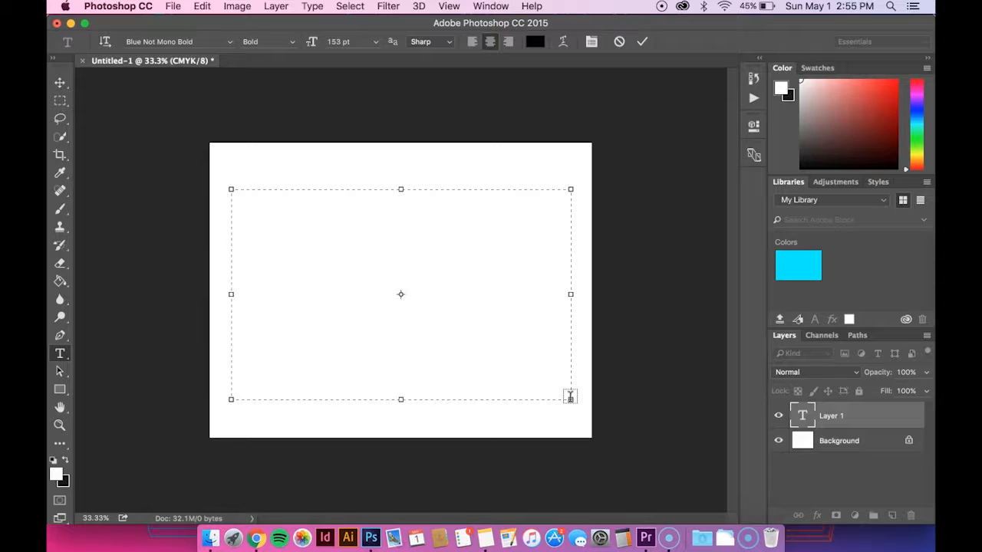
text(I)
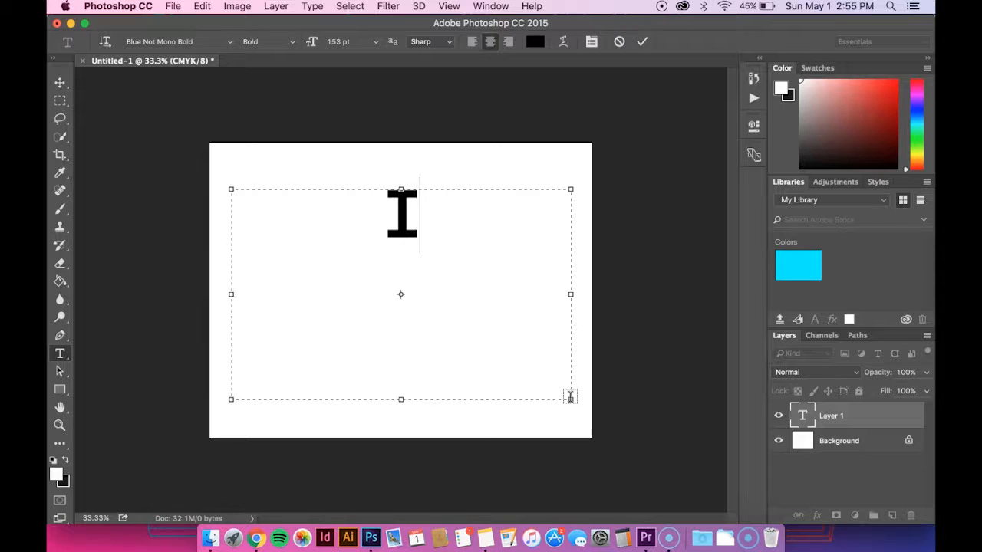
text(I WANT T)
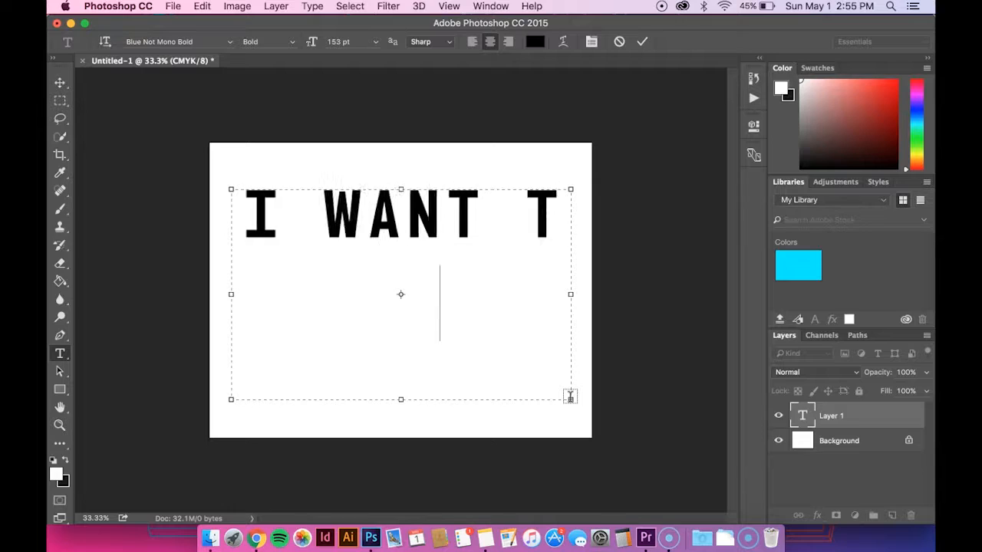
text(O)
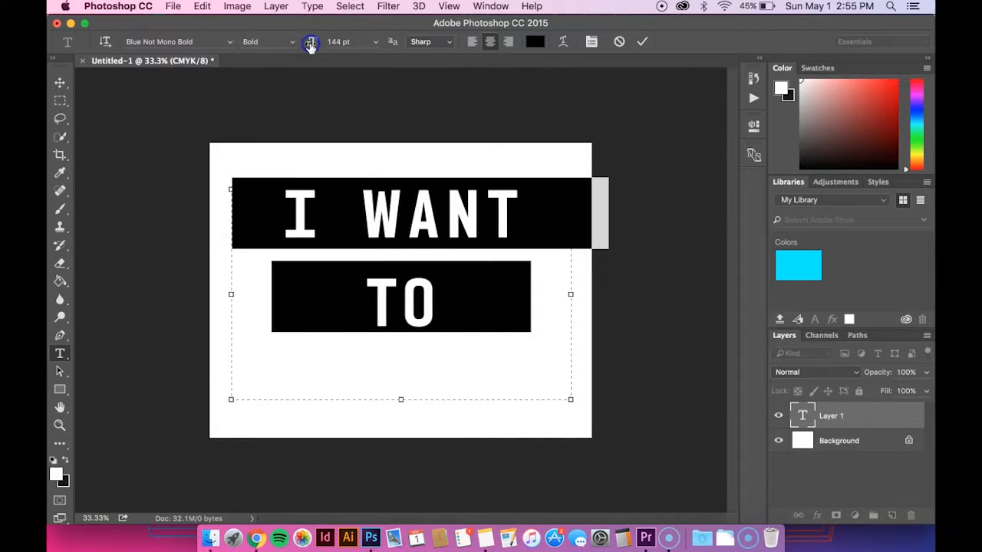
click(59, 85)
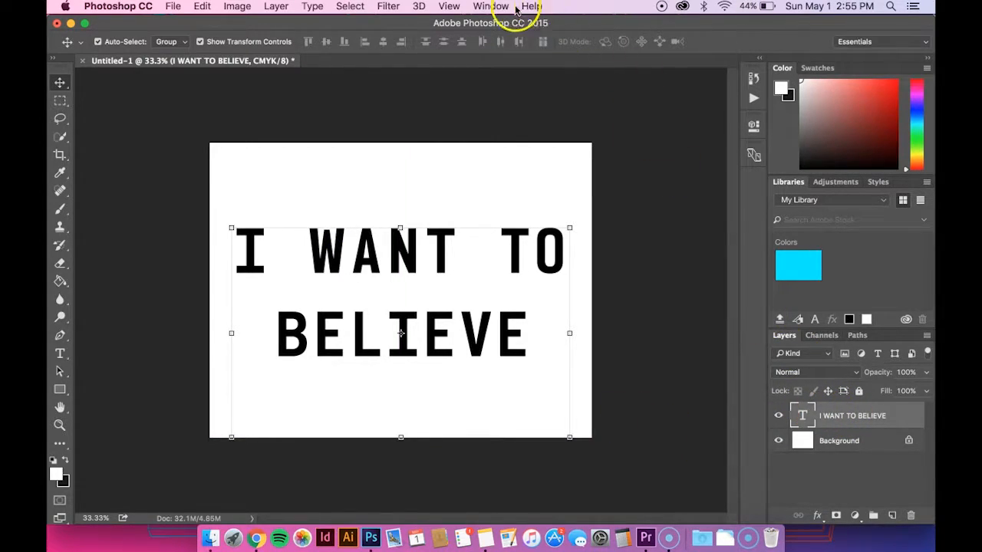
Rasterize the 'I WANT TO BELIEVE' text layer into an ordinary pixel layer.
click(491, 6)
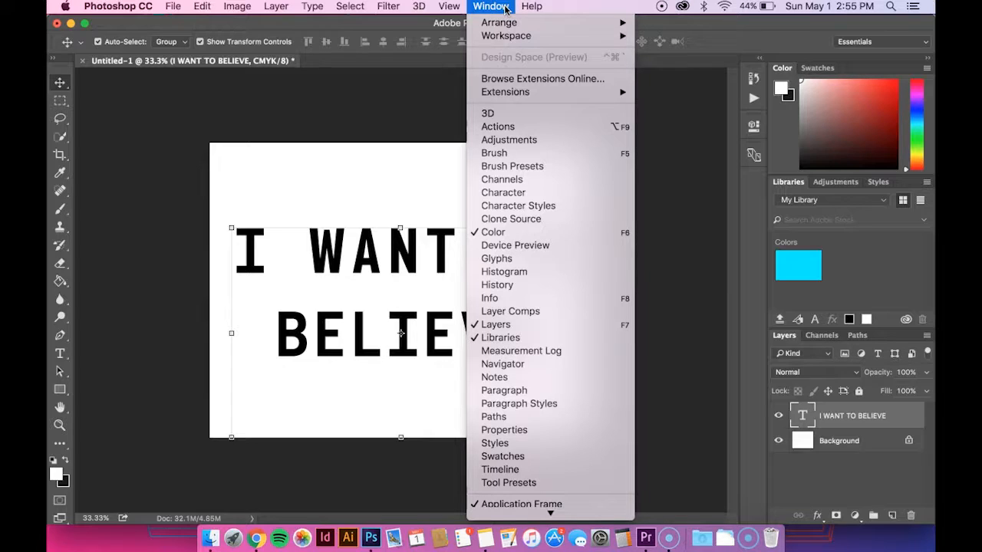
mouse_move(497, 325)
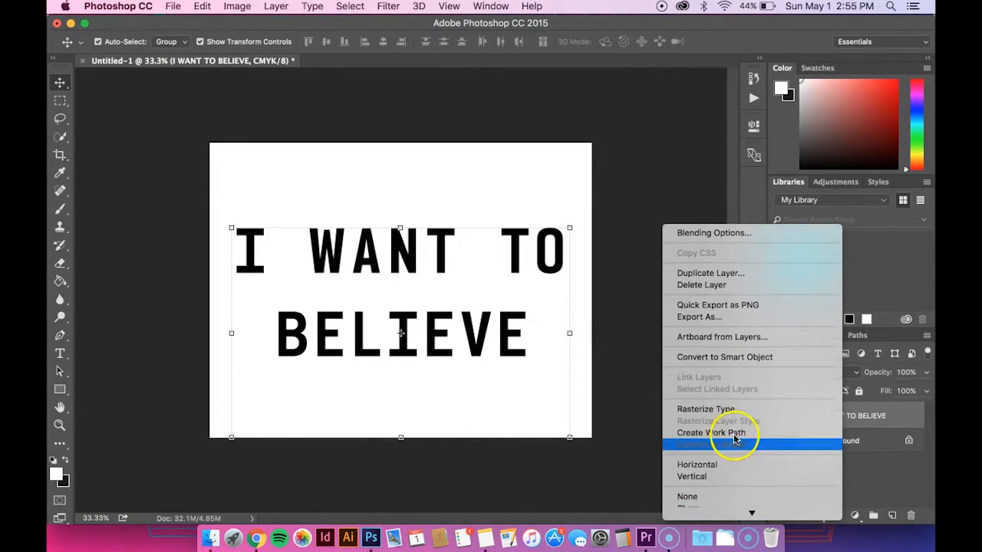
click(631, 328)
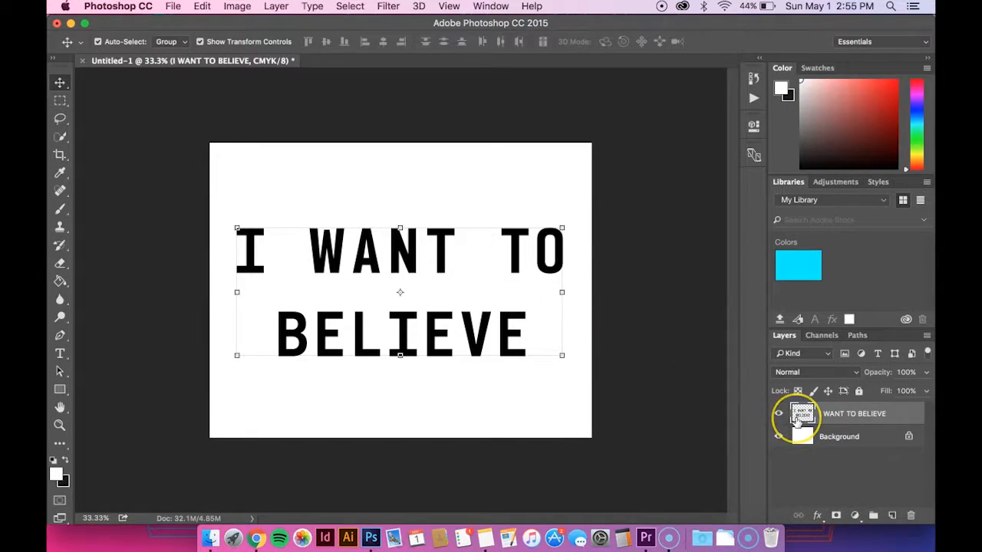
mouse_move(801, 414)
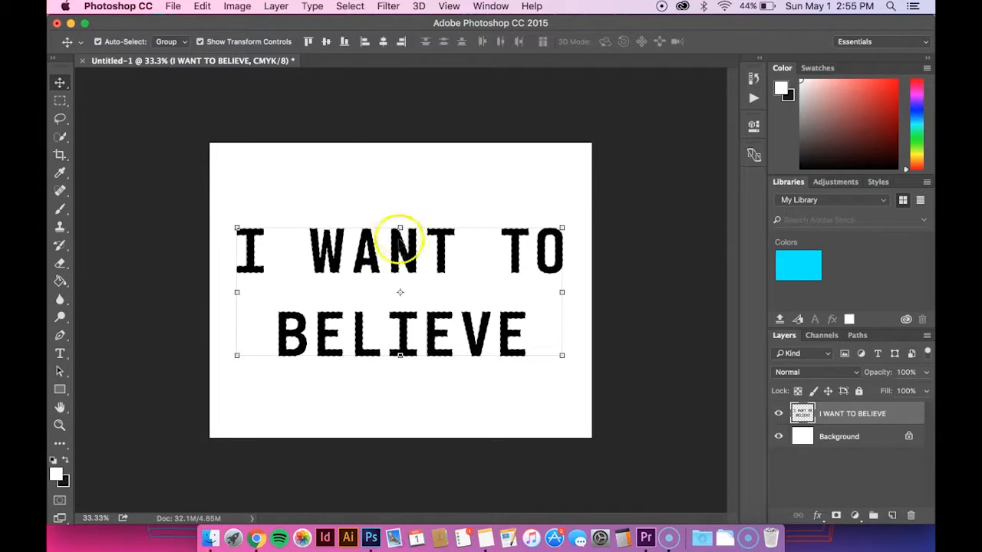
Contract the letter selection inward by 5 pixels via Select > Modify > Contract.
click(350, 6)
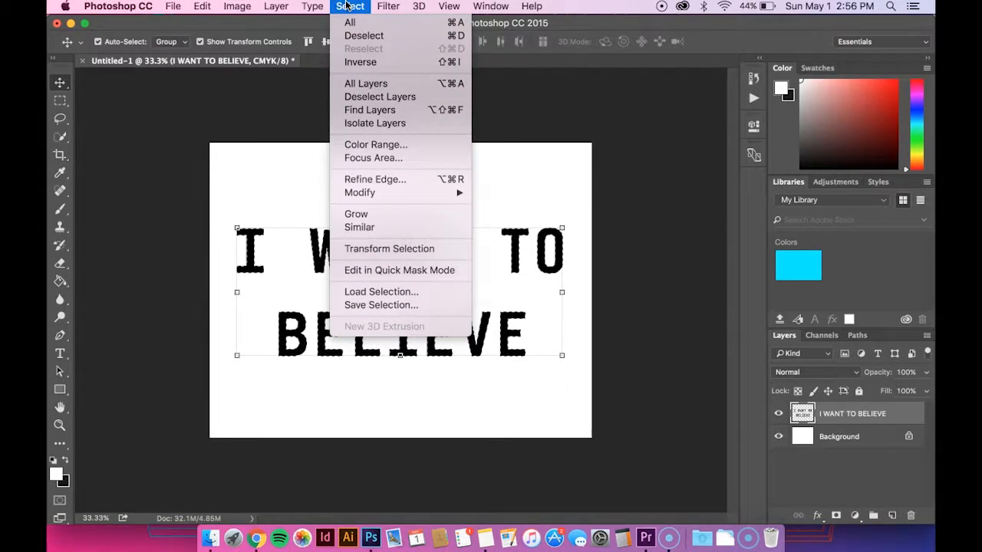
mouse_move(359, 194)
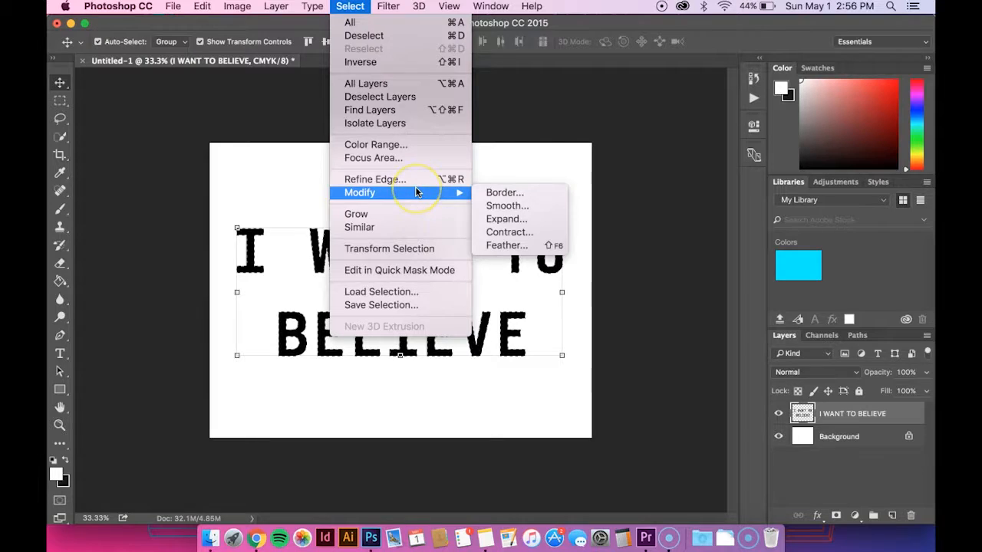
mouse_move(506, 232)
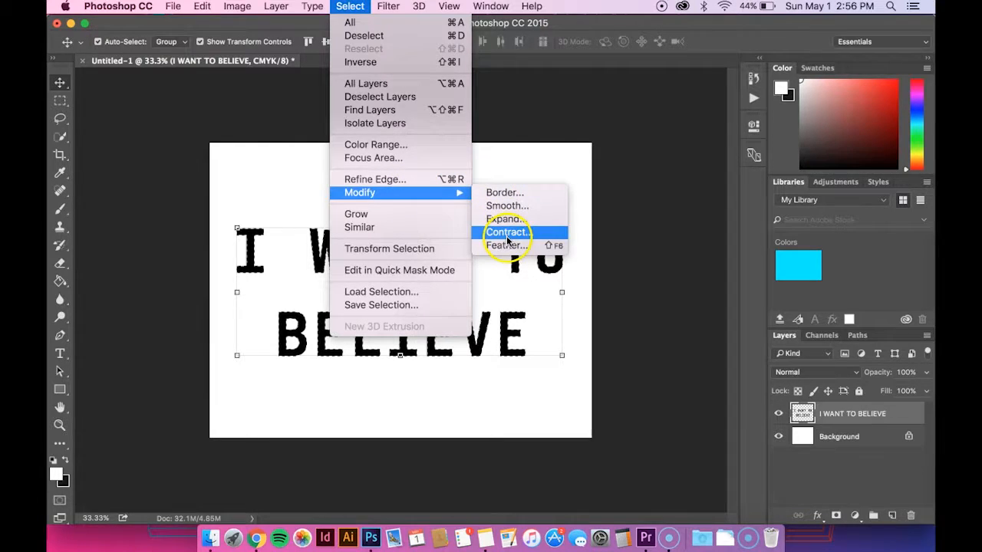
click(507, 232)
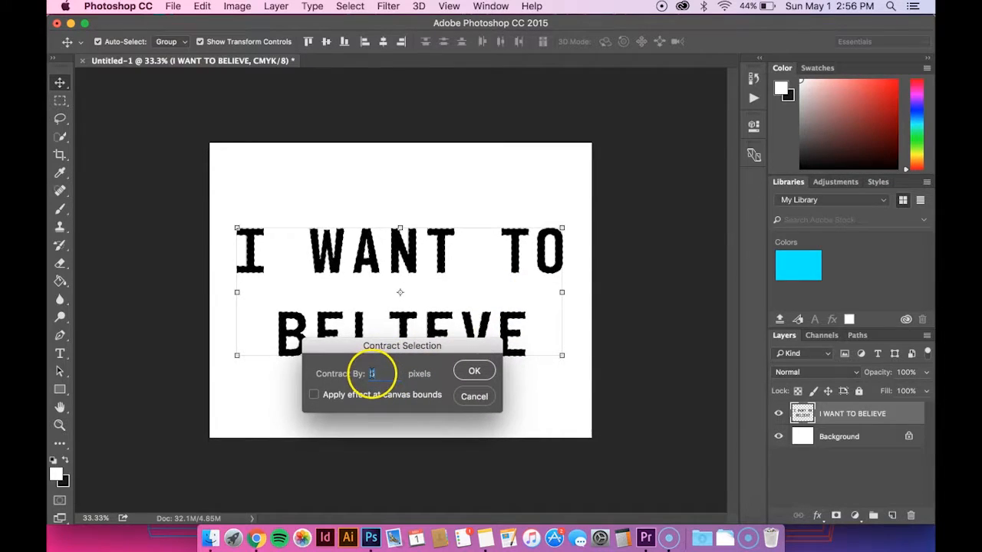
text(5)
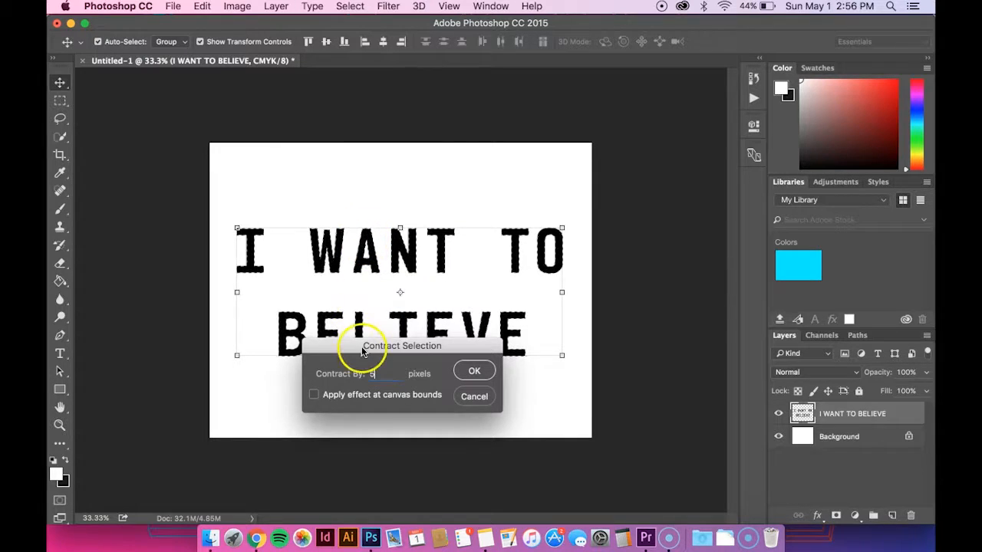
click(384, 374)
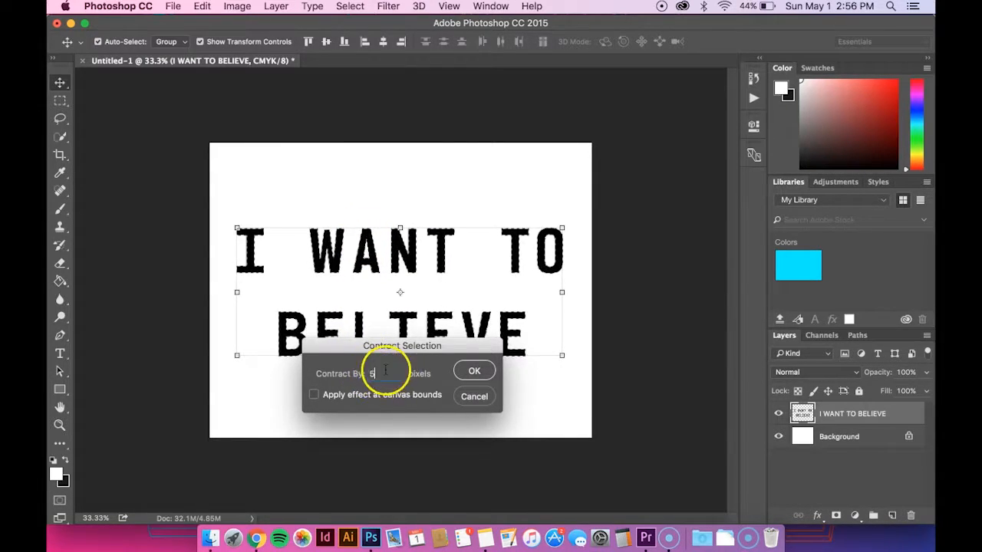
click(474, 370)
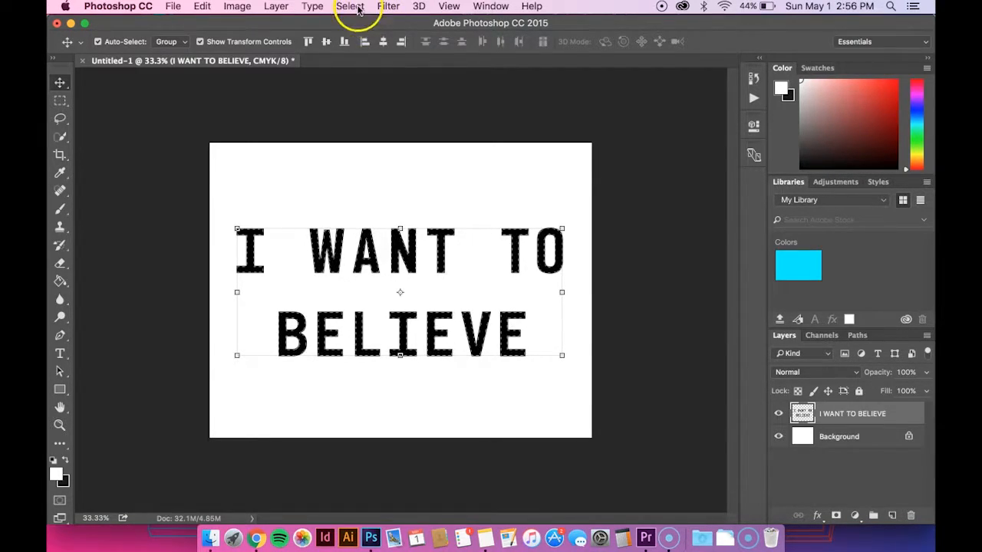
Contract the selection by another 5 pixels, leaving a thin outline inside the letters.
click(350, 6)
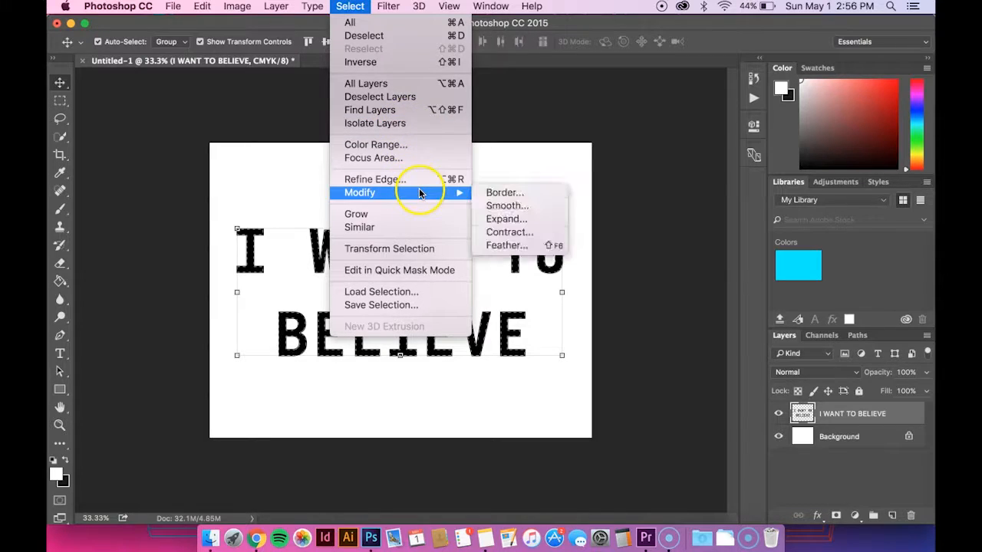
mouse_move(510, 232)
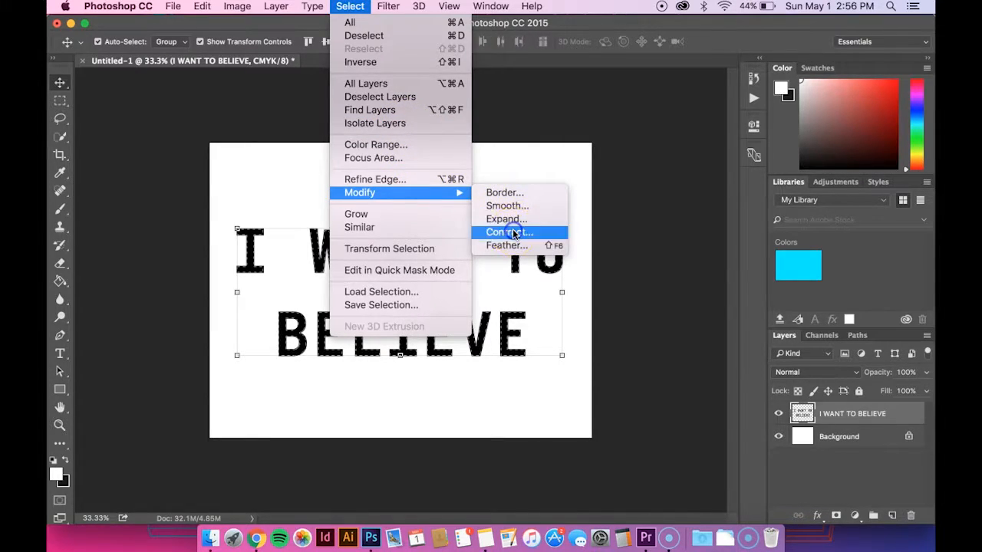
click(510, 232)
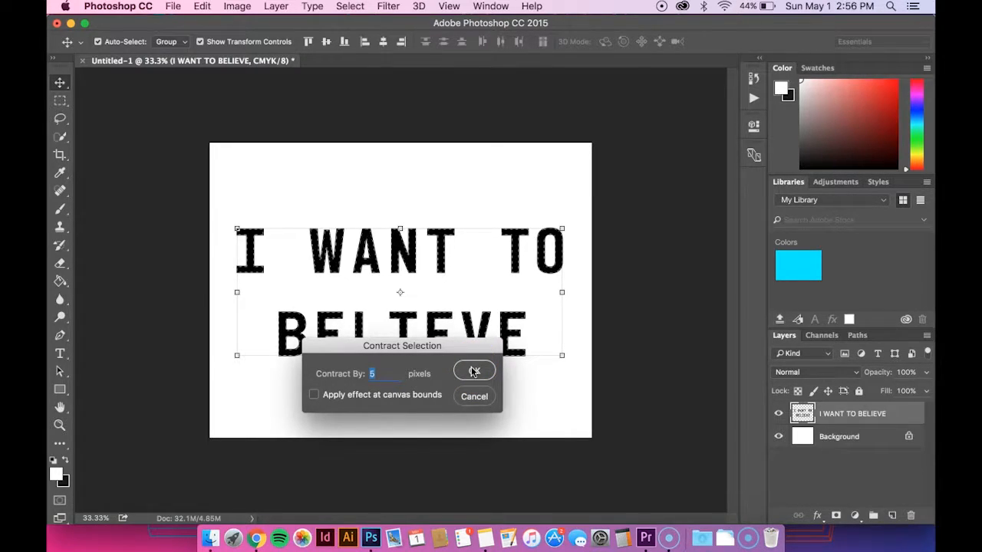
click(474, 370)
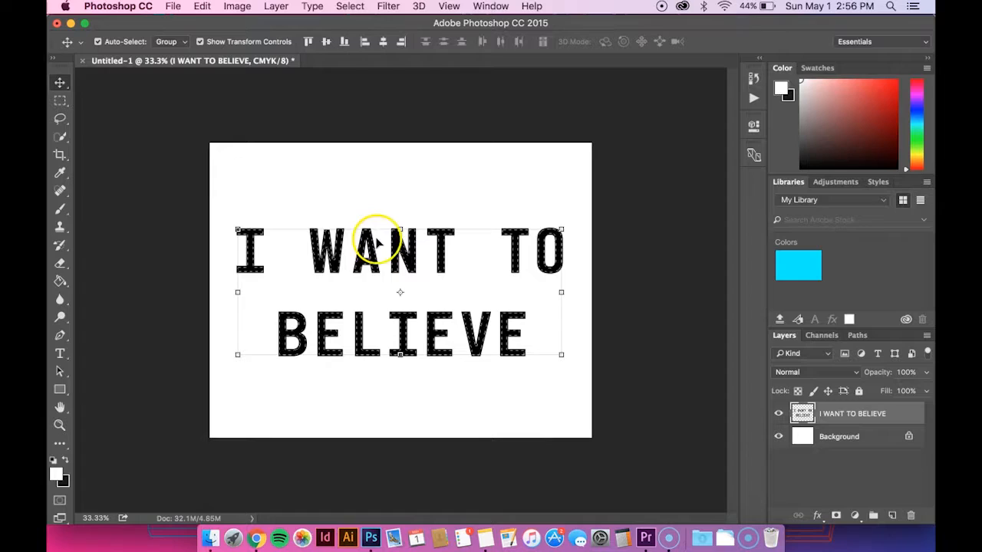
mouse_move(325, 370)
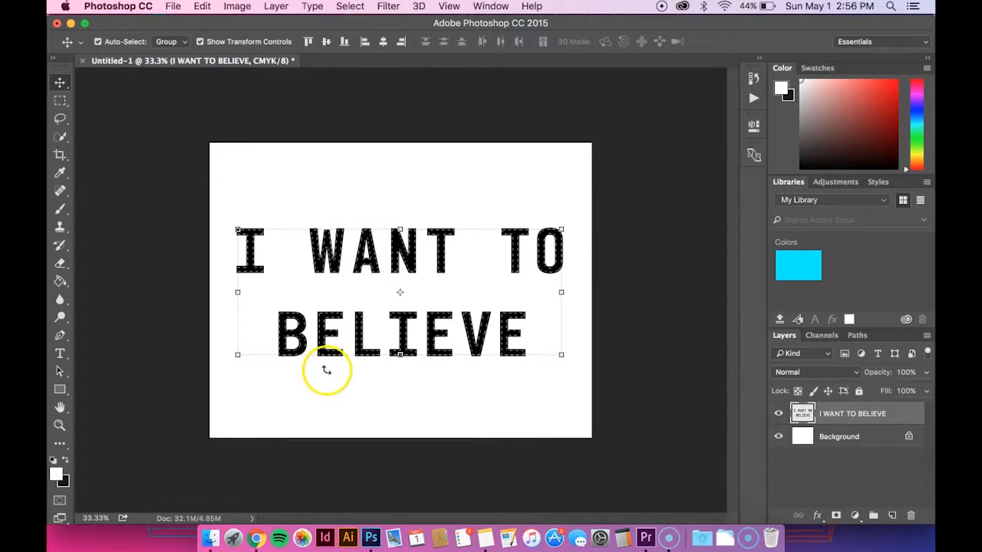